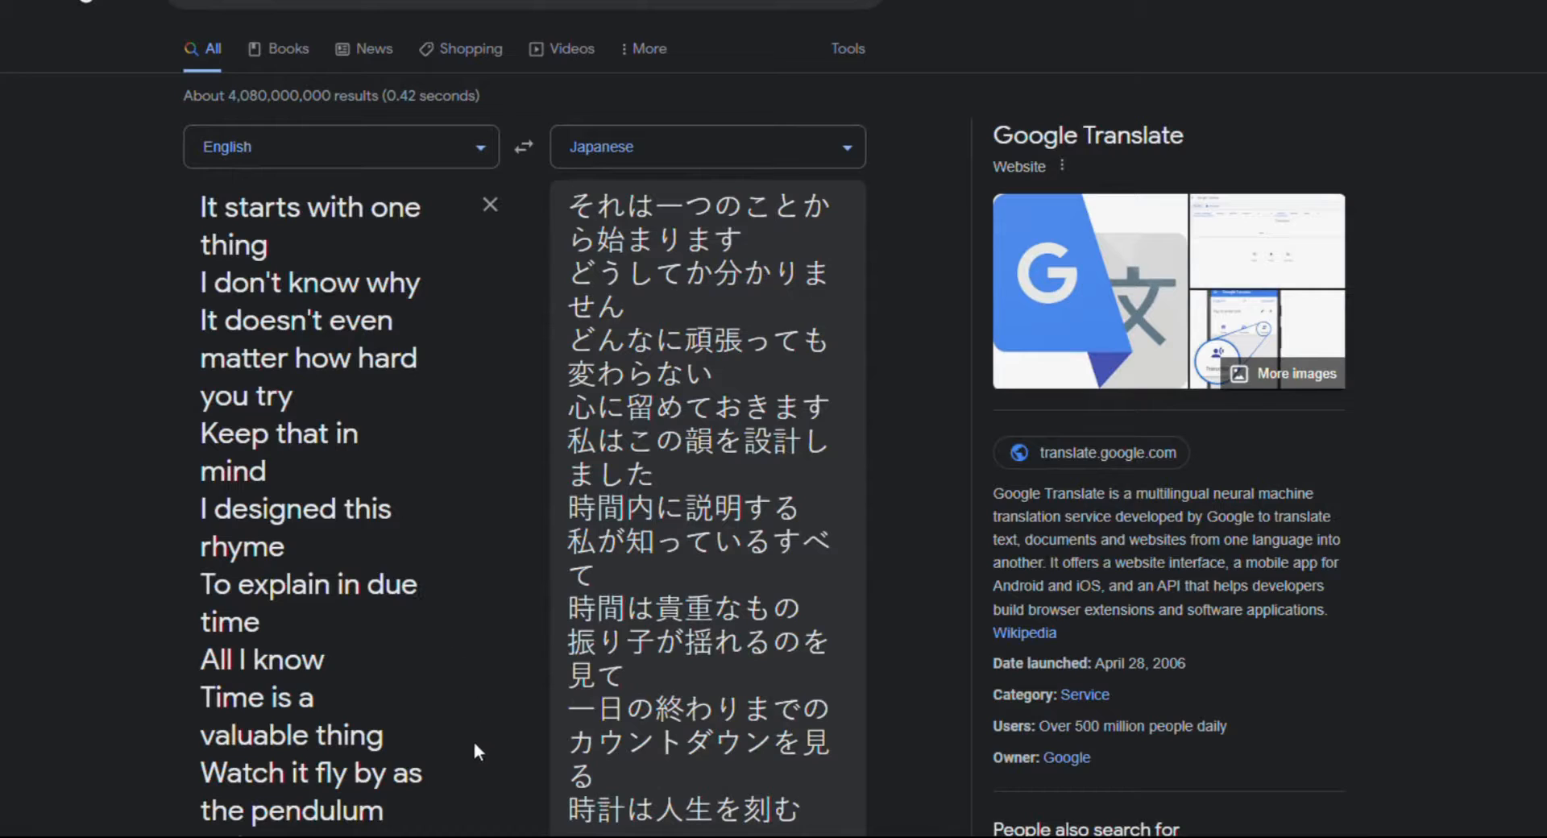
pyautogui.moveTo(71, 580)
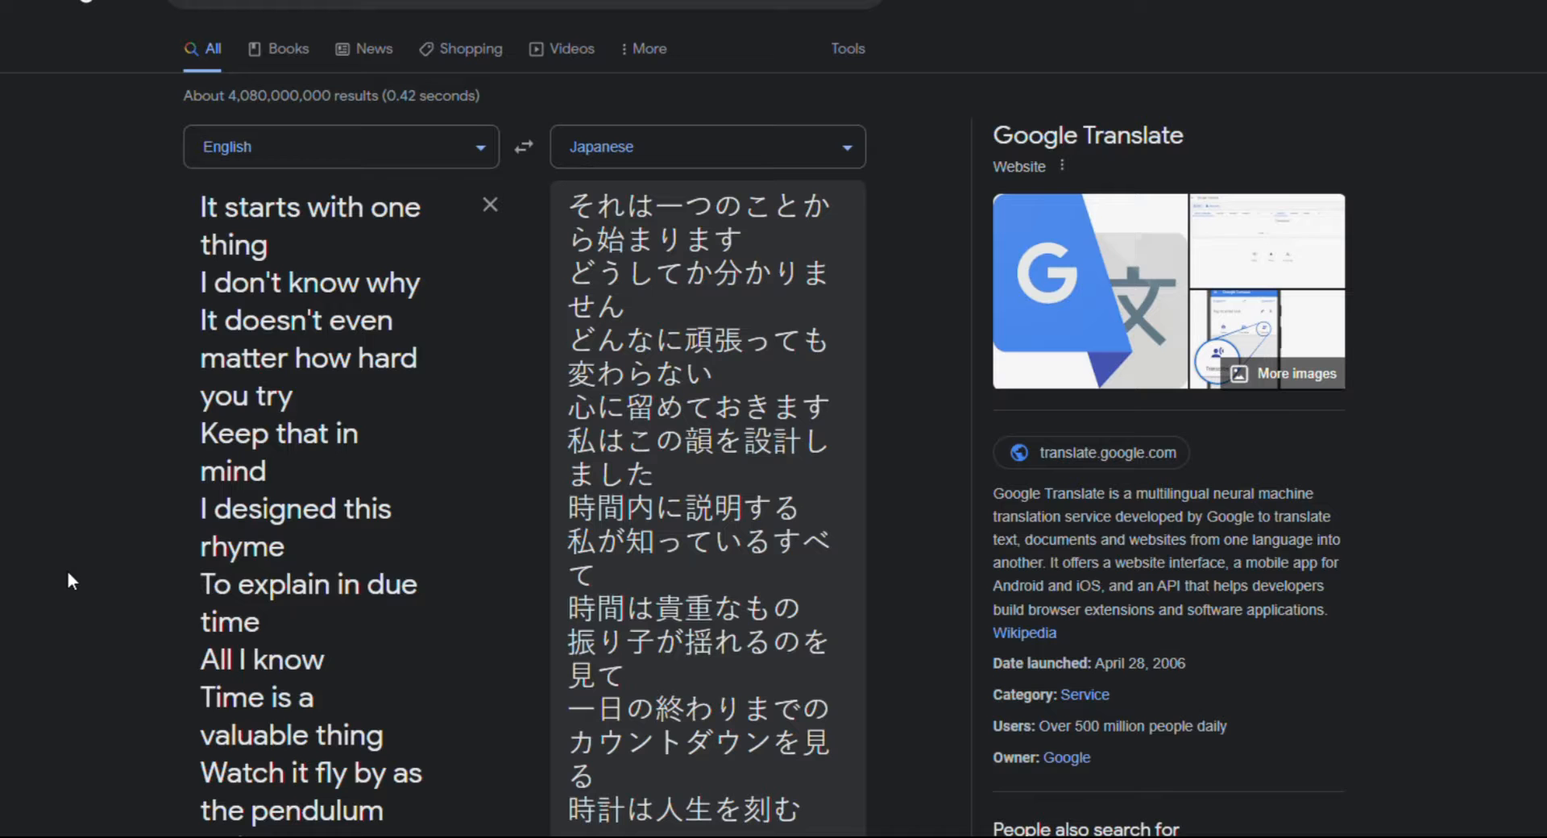
pyautogui.scroll(-3)
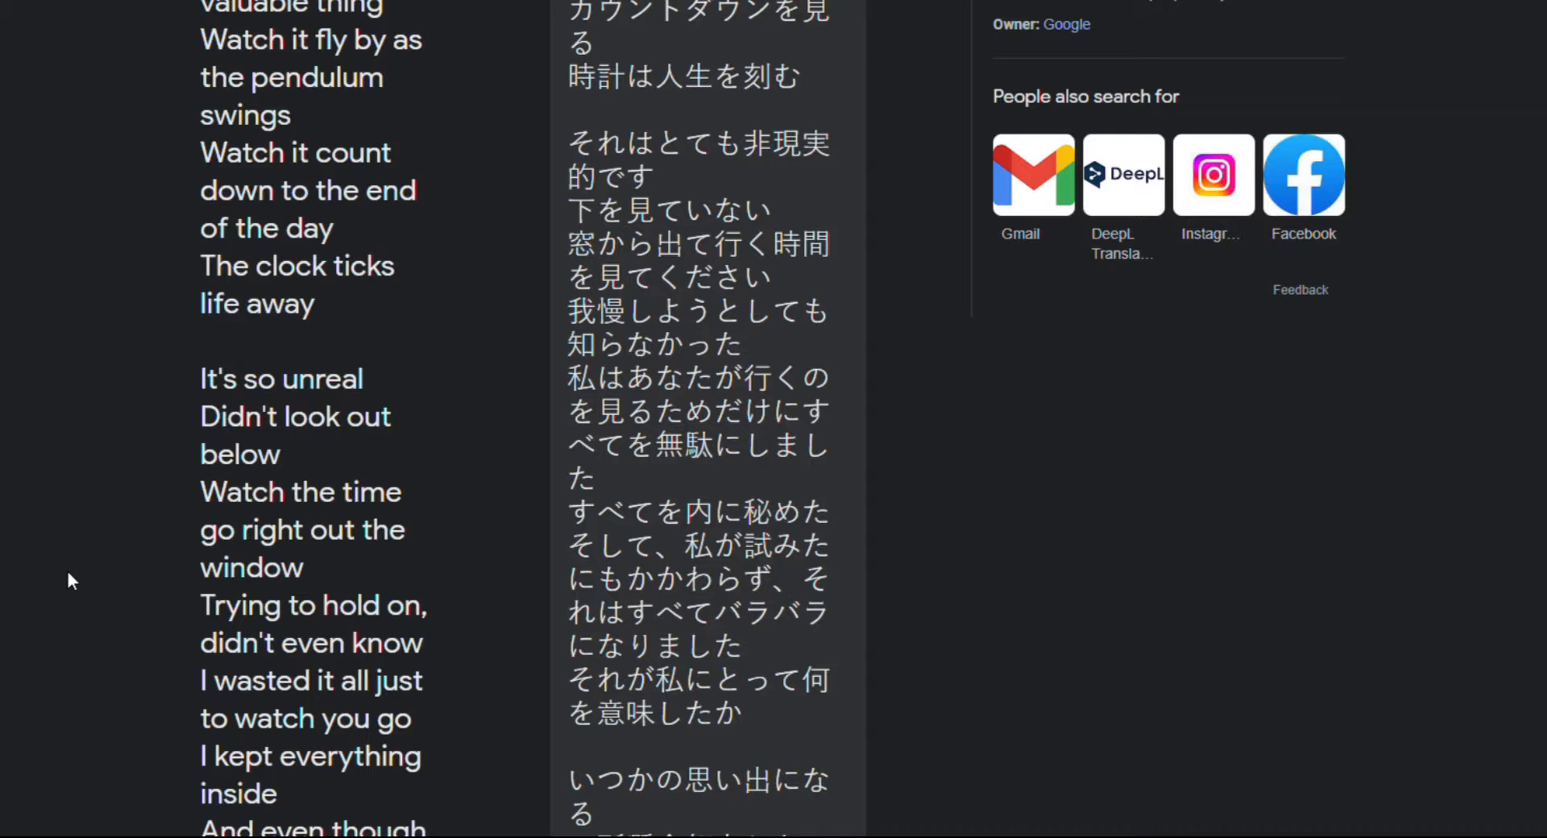
pyautogui.scroll(-3)
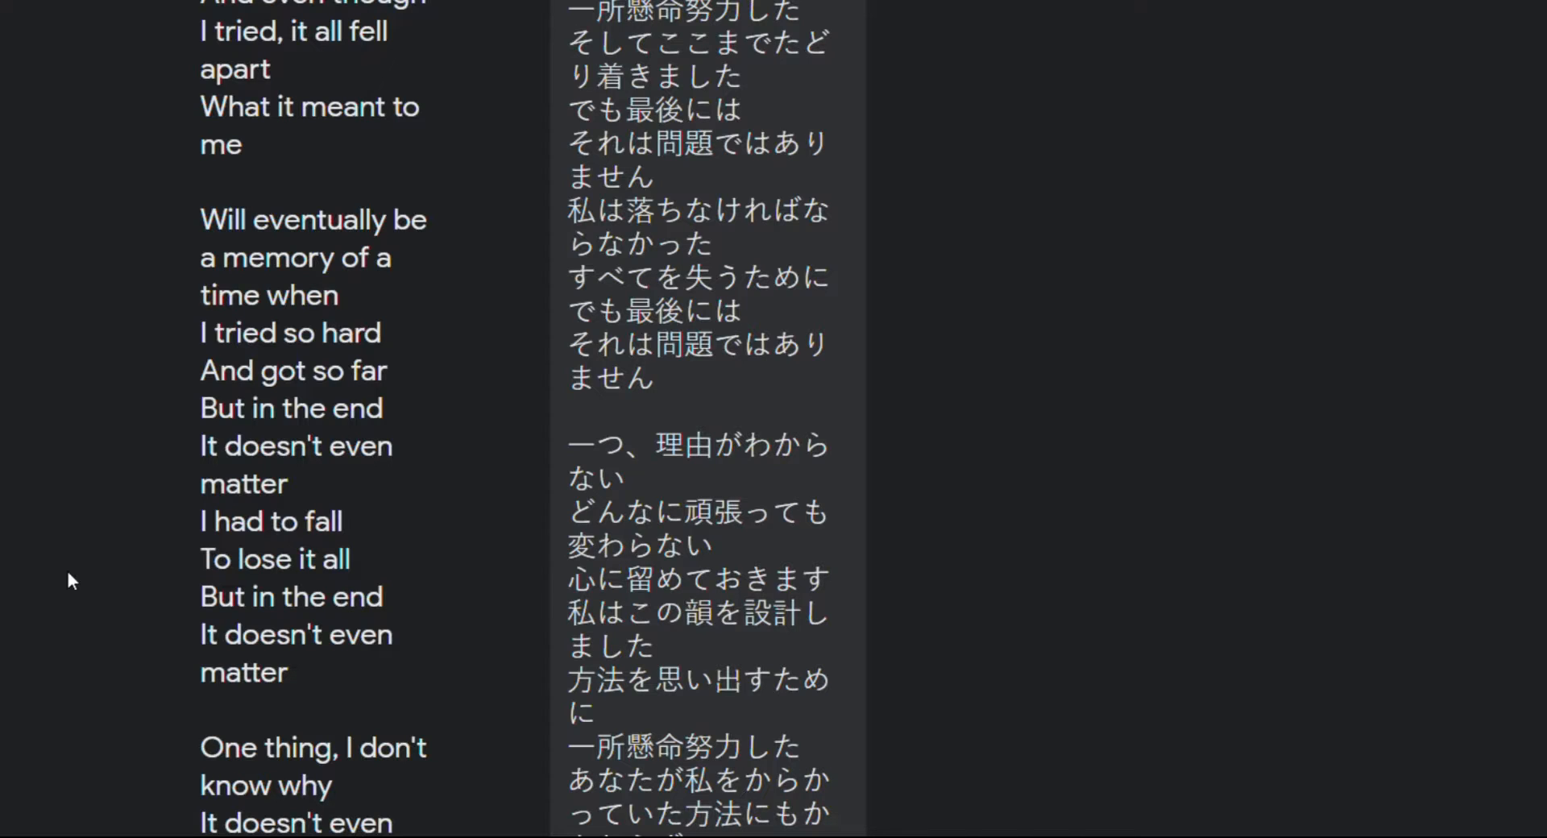
pyautogui.scroll(-3)
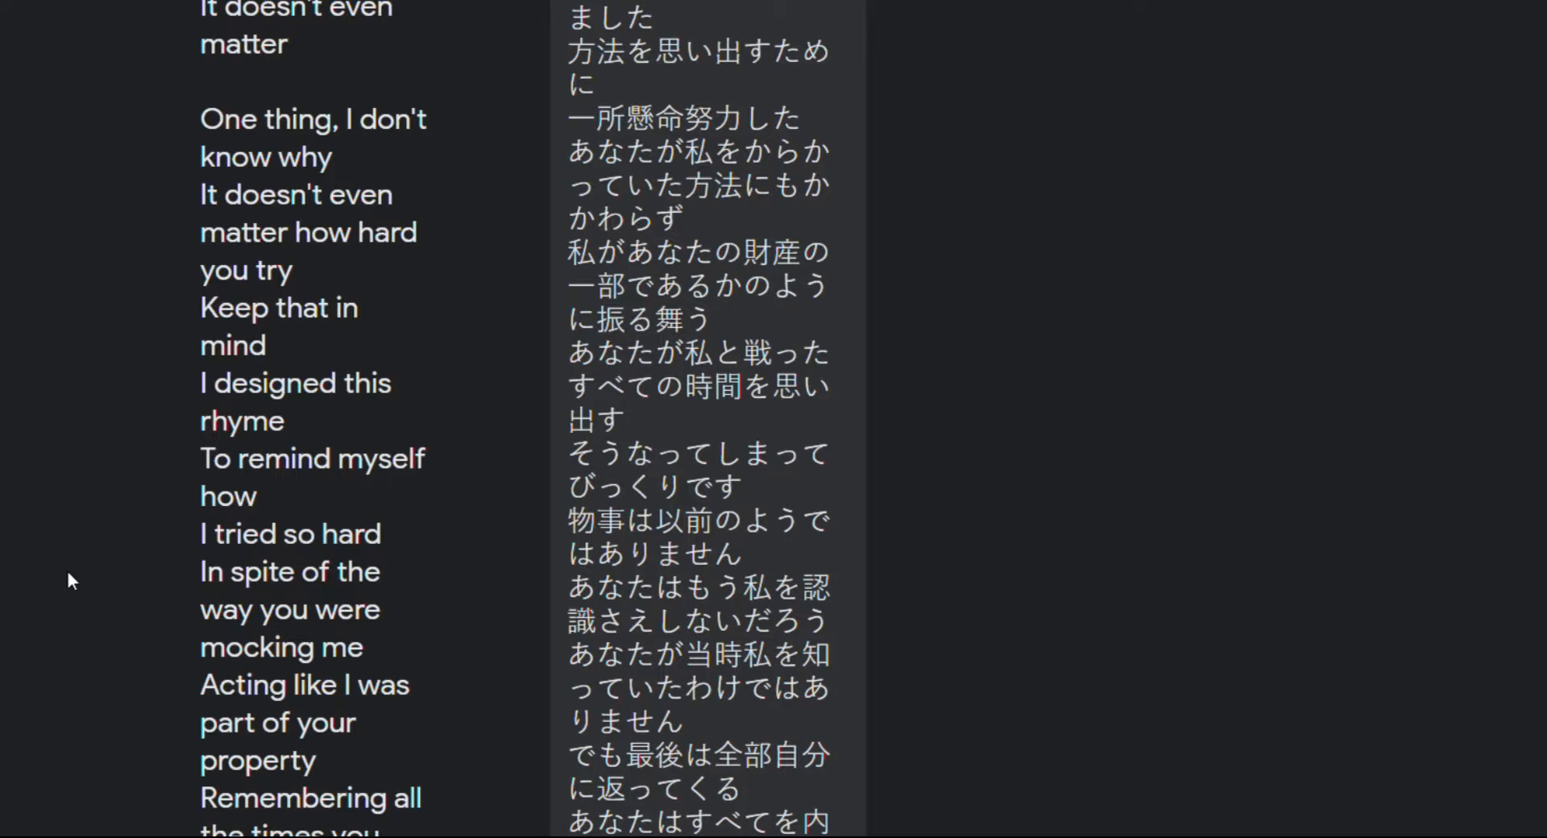
pyautogui.scroll(-3)
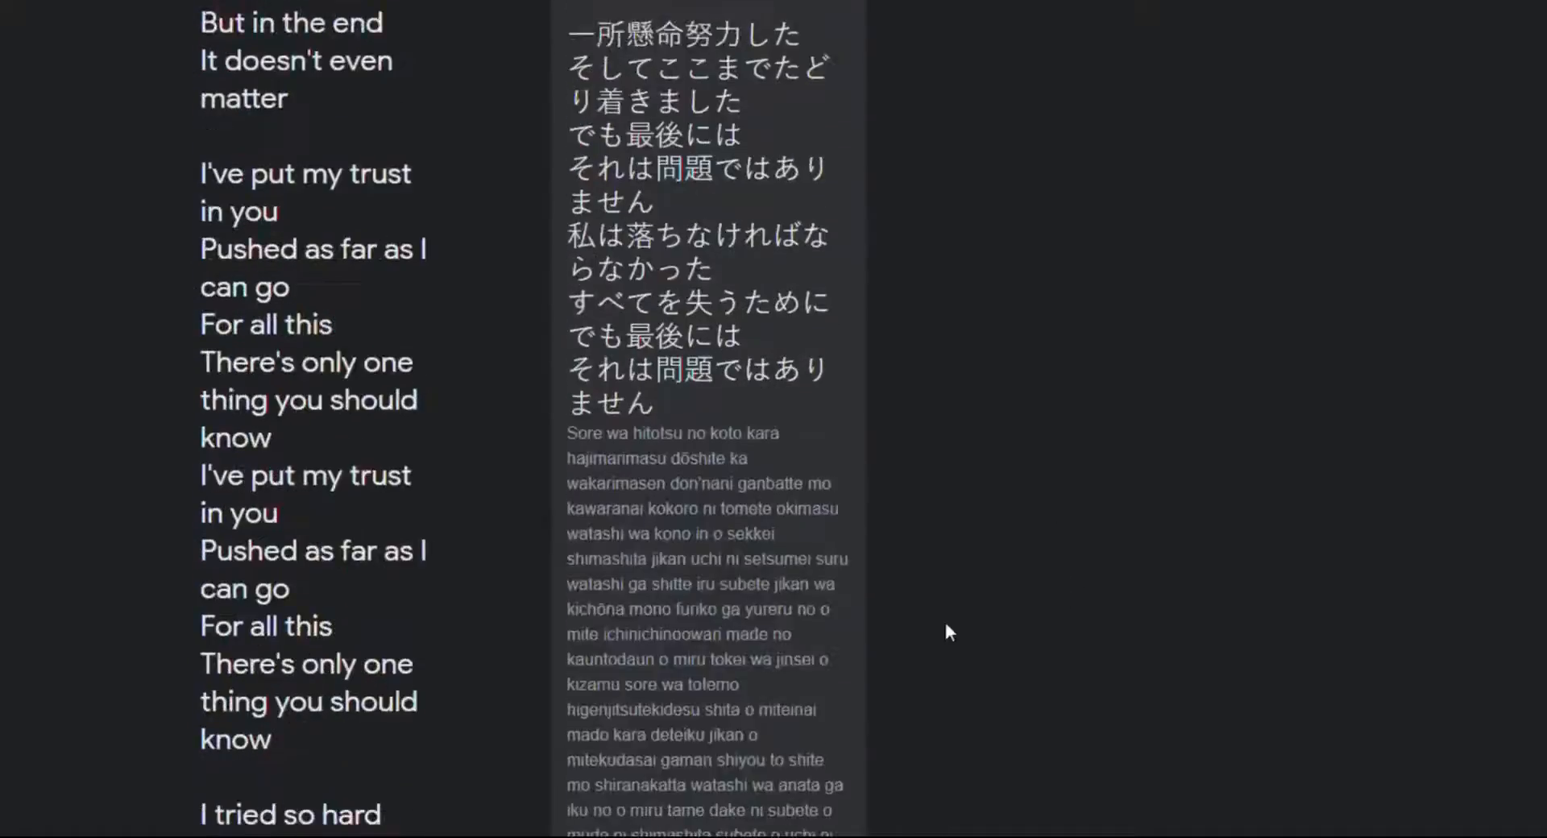
pyautogui.scroll(-3)
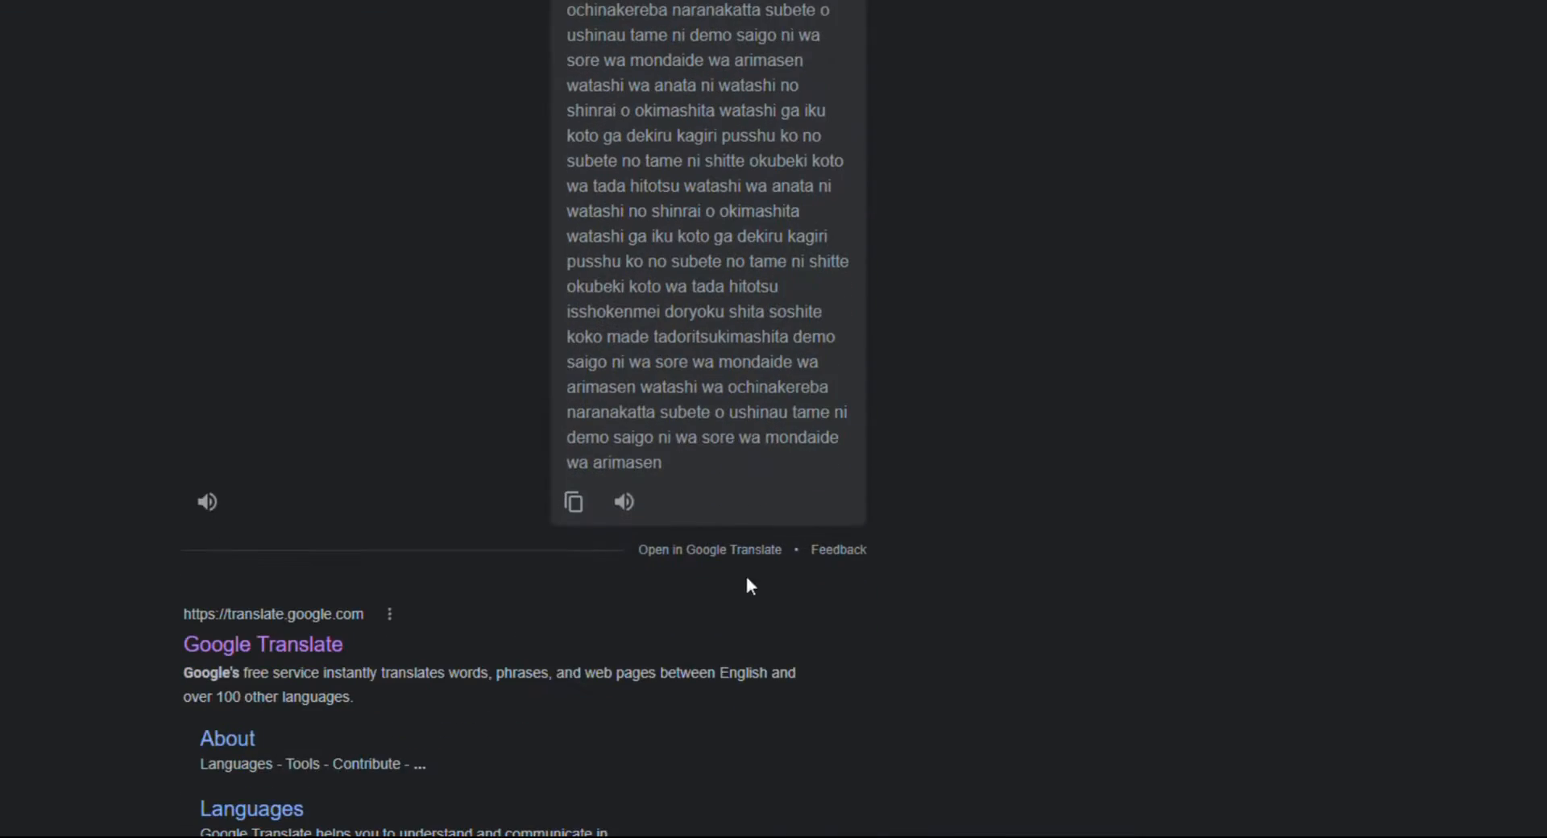
pyautogui.scroll(3)
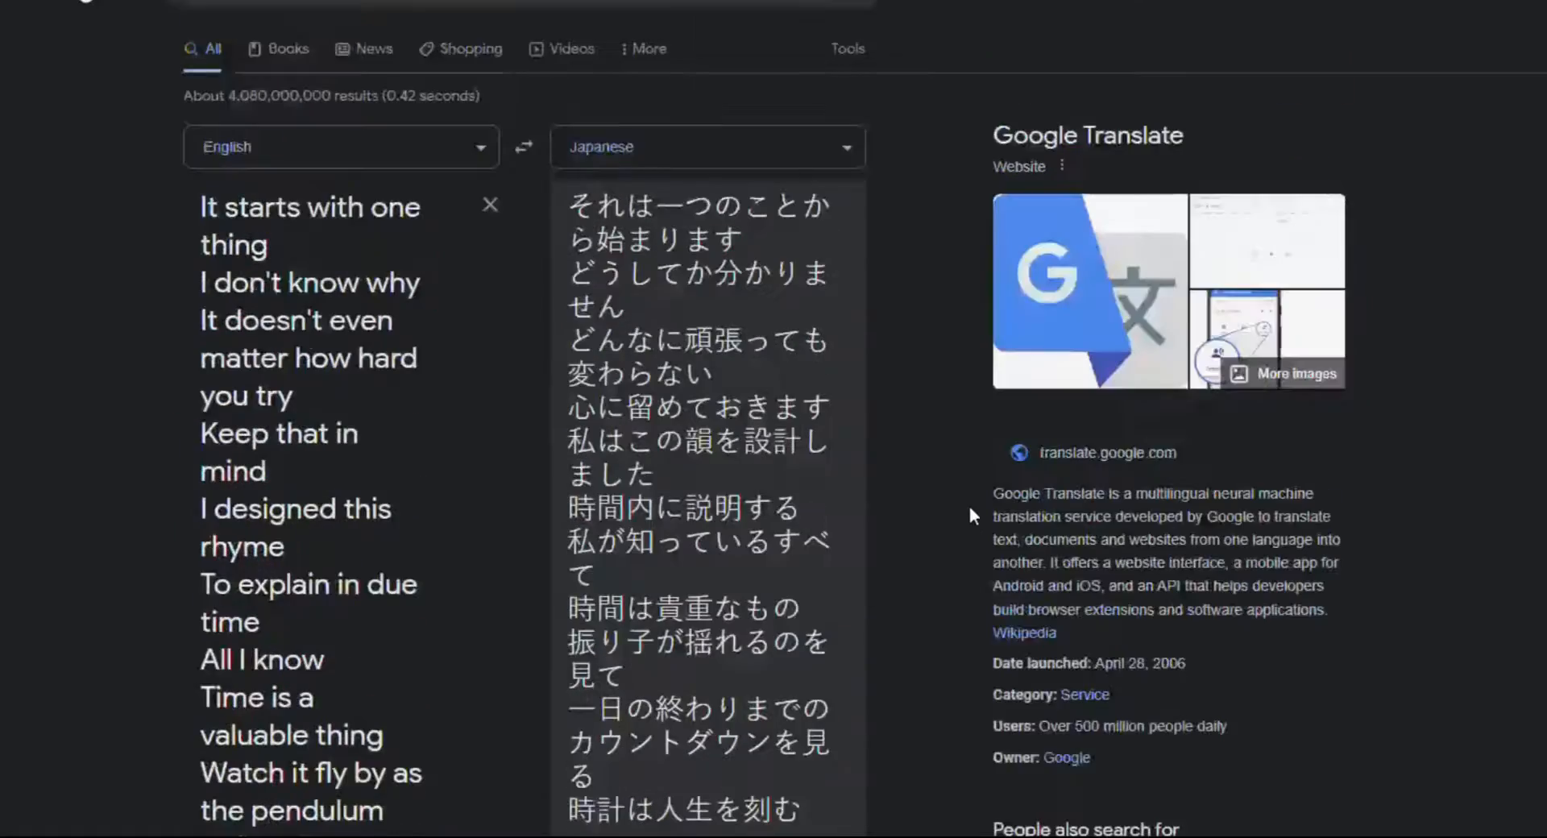